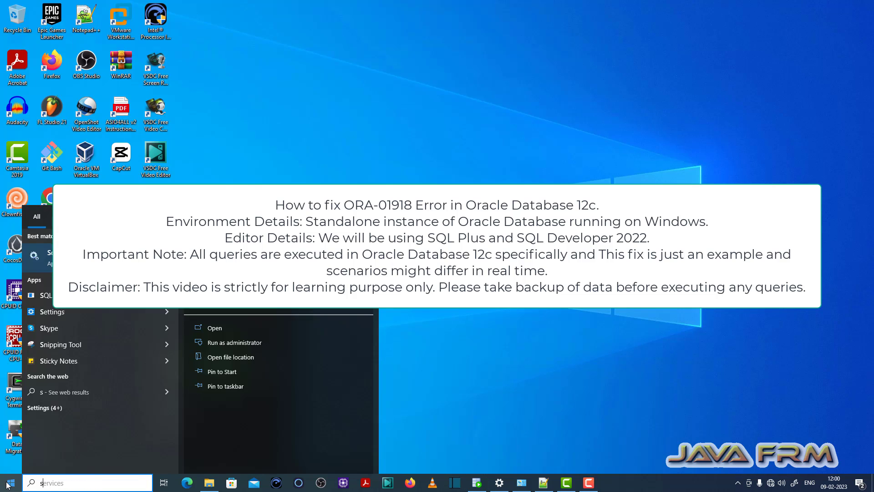
# Launch SQL*Plus from the Start menu search for 'sql Plus'.
pyautogui.write('sql Plus')
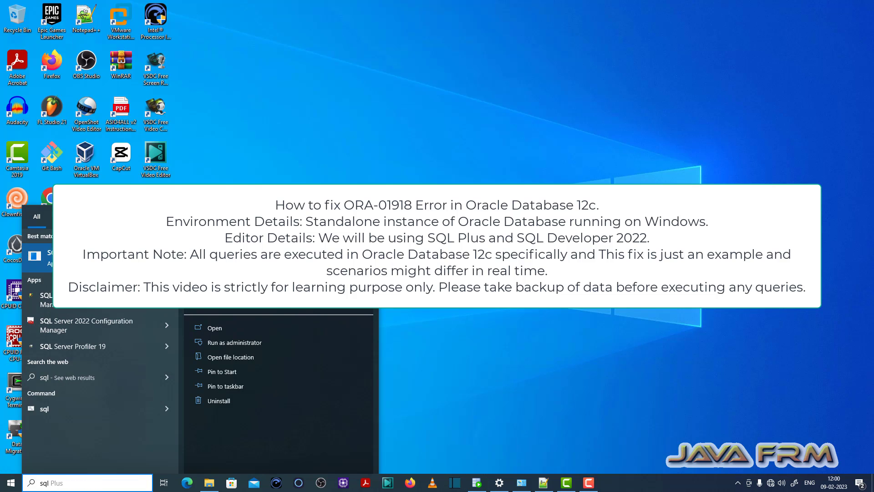
pyautogui.click(214, 327)
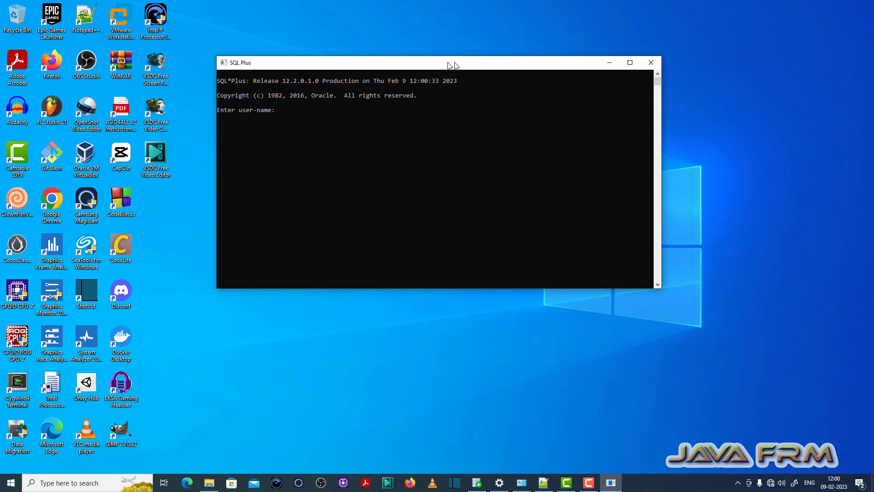
# Log in as 'sys as sysdba' with its password to reach the SQL prompt.
pyautogui.moveTo(451, 63); pyautogui.dragTo(442, 54)
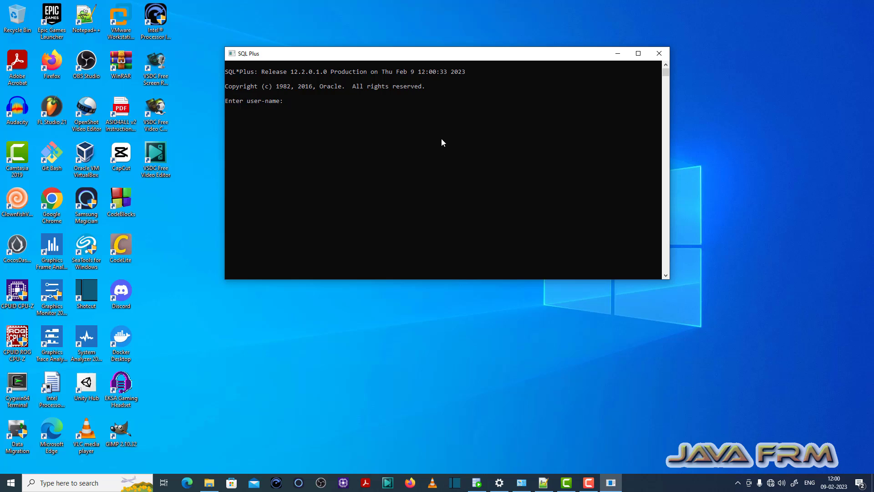
pyautogui.write('sys as s')
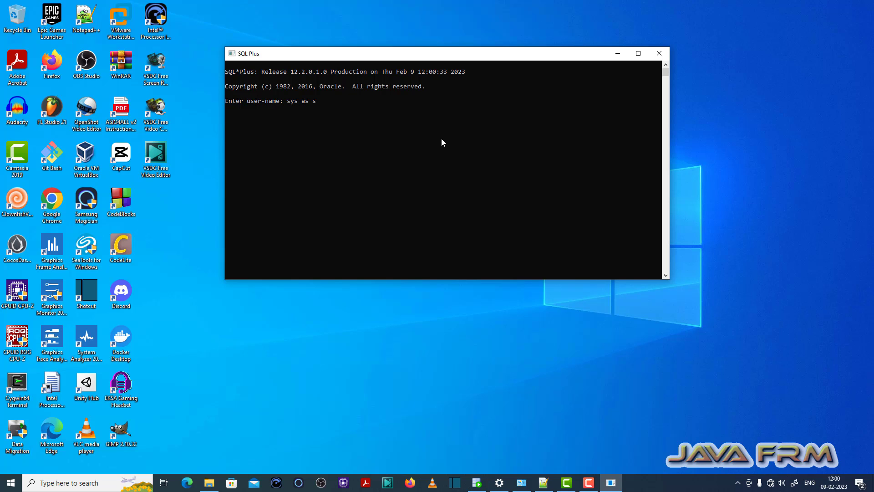
pyautogui.write('ysdba')
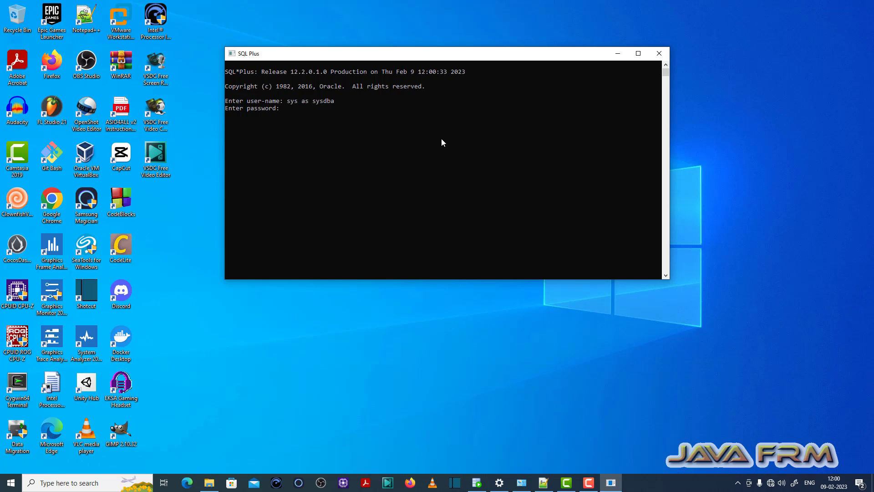
pyautogui.write('C')
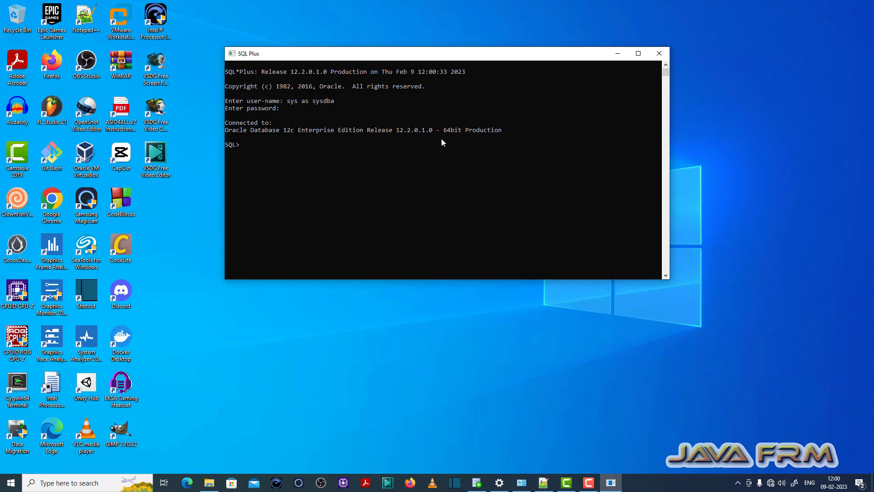
# Run 'drop user c##demouser1;' and highlight the resulting ORA-01918 user does not exist error.
pyautogui.write('dr')
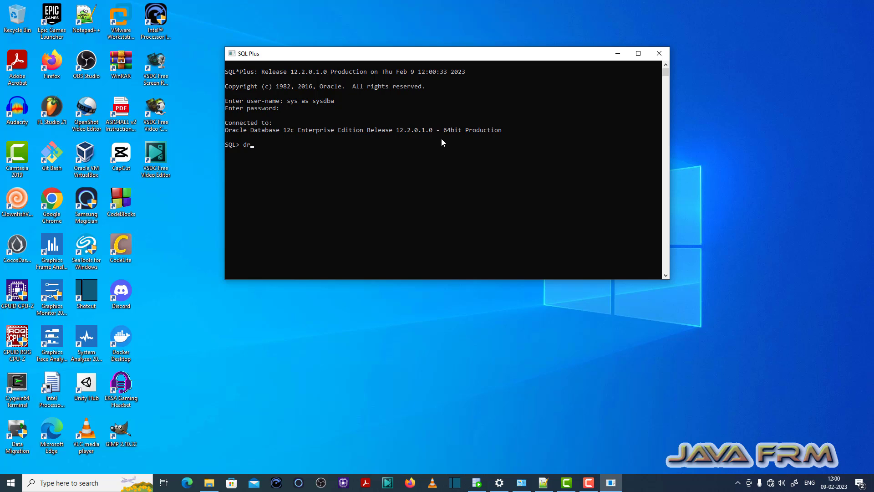
pyautogui.write('op user c')
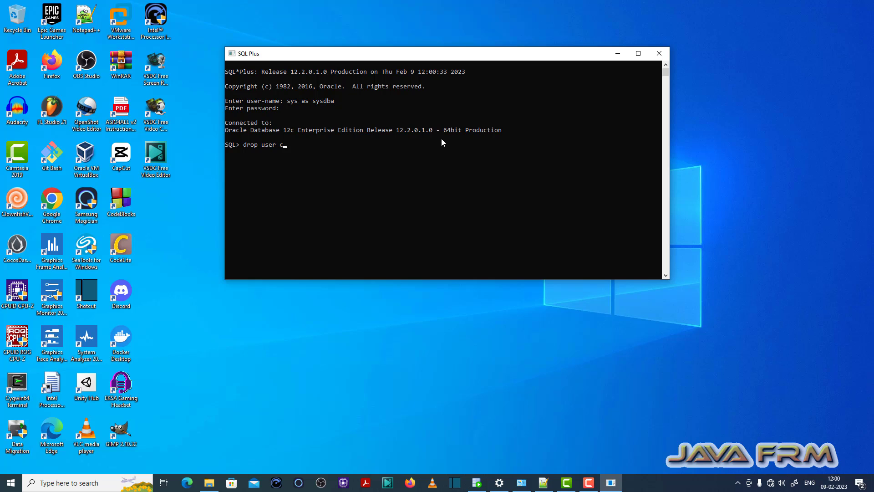
pyautogui.write('##')
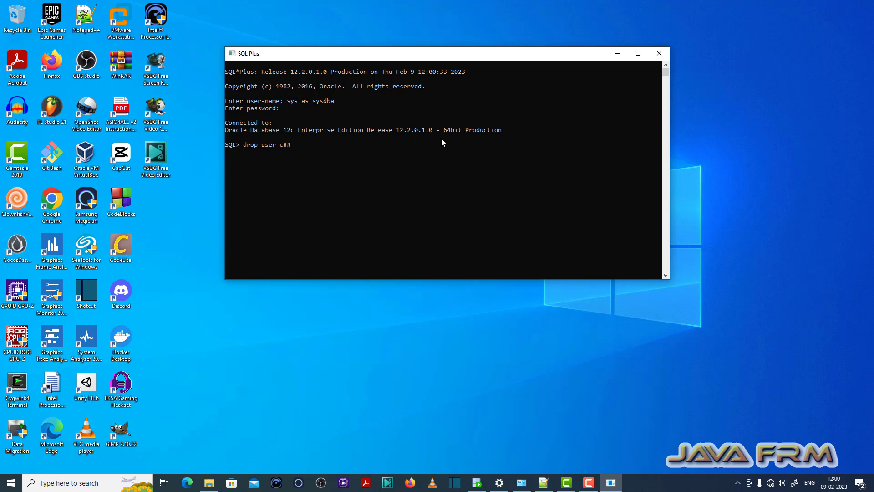
pyautogui.write('demouser1;')
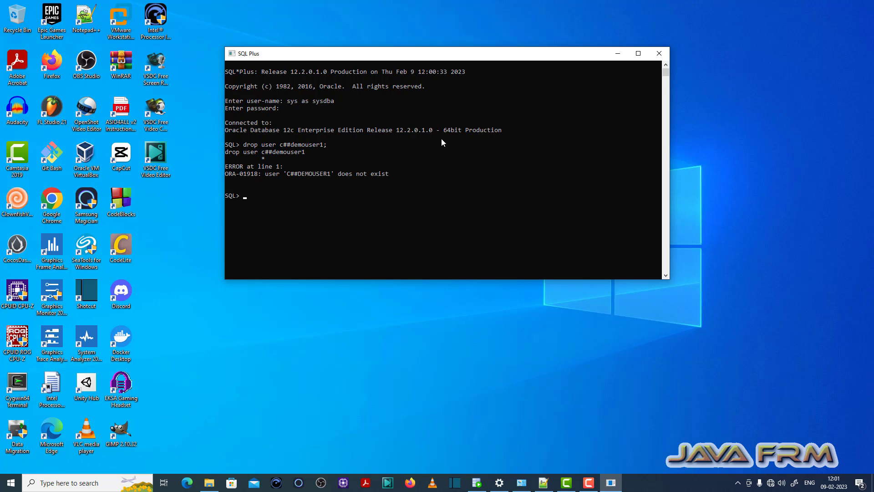
pyautogui.moveTo(290, 162)
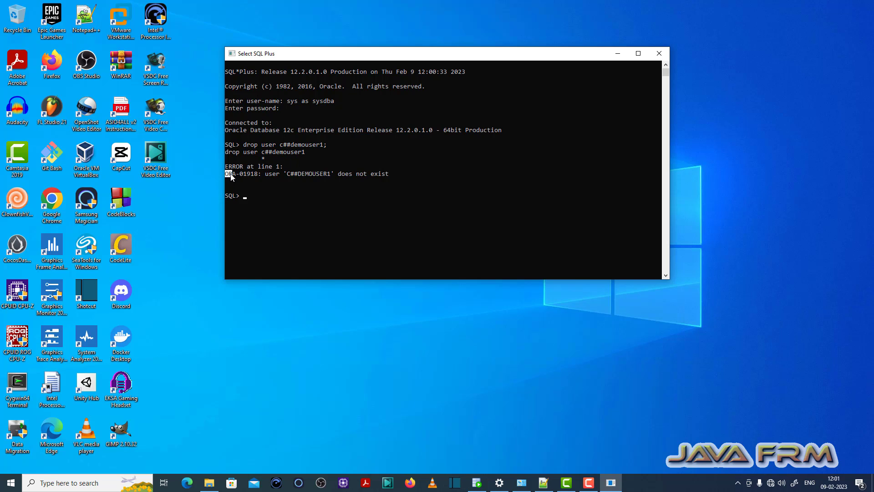
pyautogui.moveTo(231, 173); pyautogui.dragTo(389, 173)
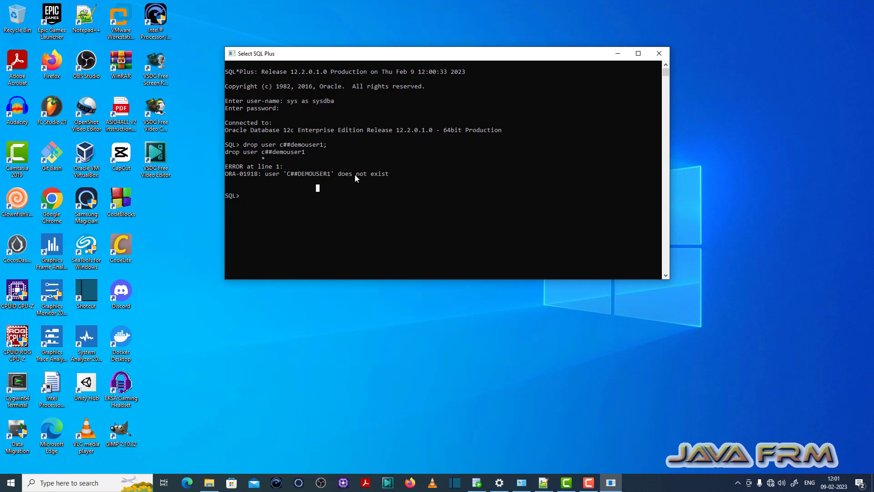
pyautogui.moveTo(343, 202)
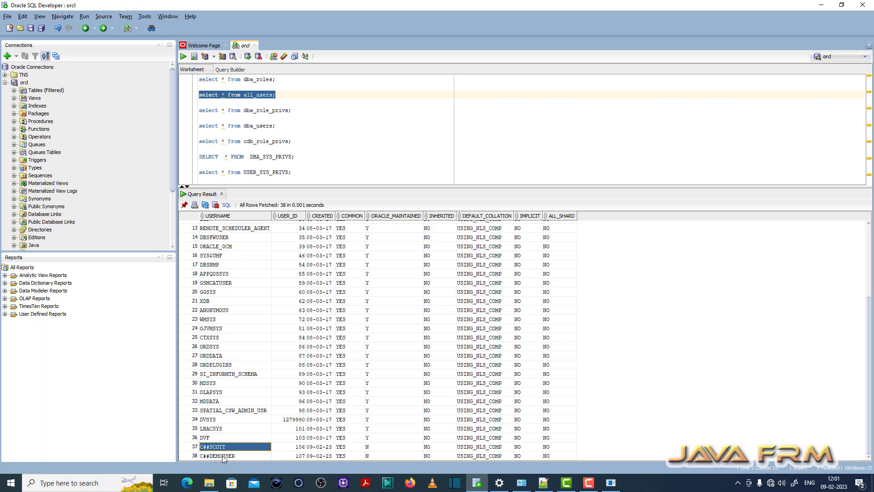
# Select the C##DEMOUSER row in SQL Developer's all_users results to confirm the real user name.
pyautogui.click(217, 455)
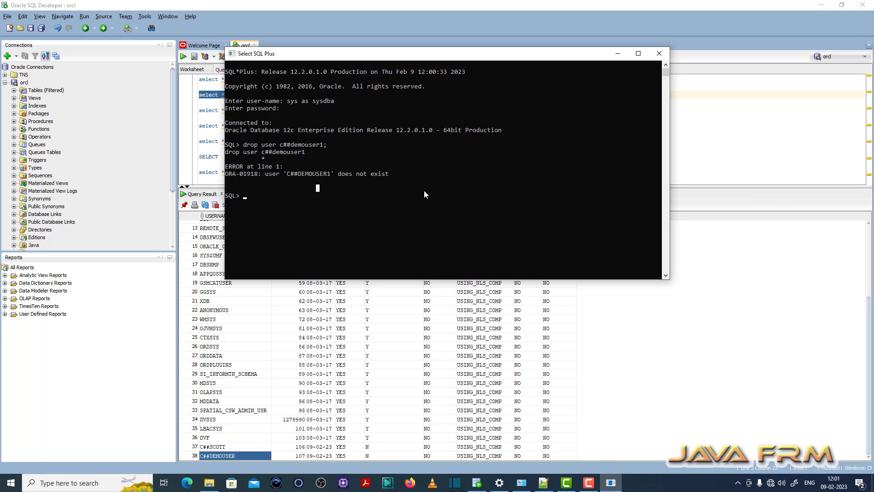
# Run 'drop user c##demouser;' so the database reports User dropped.
pyautogui.write('drop user c')
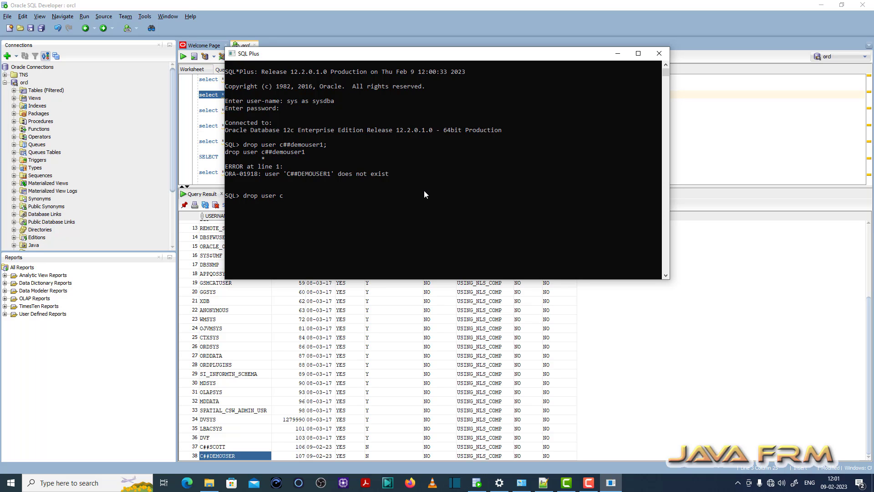
pyautogui.write('##demouser;')
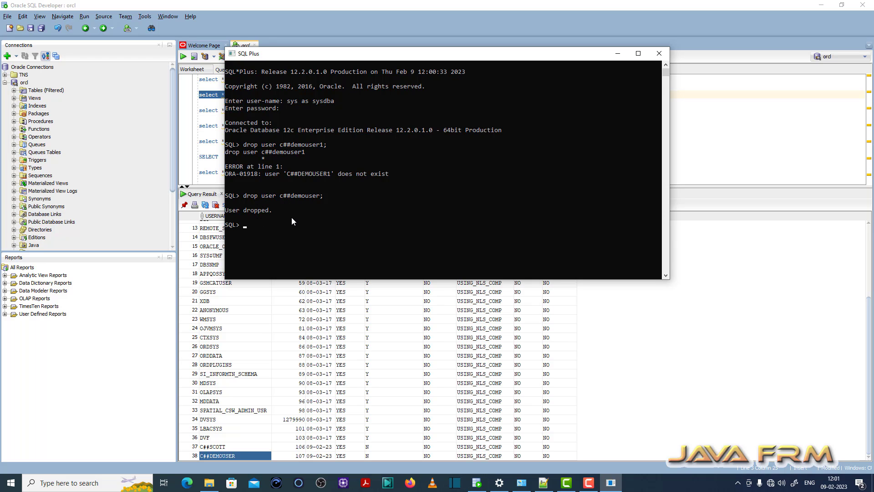
pyautogui.moveTo(258, 208)
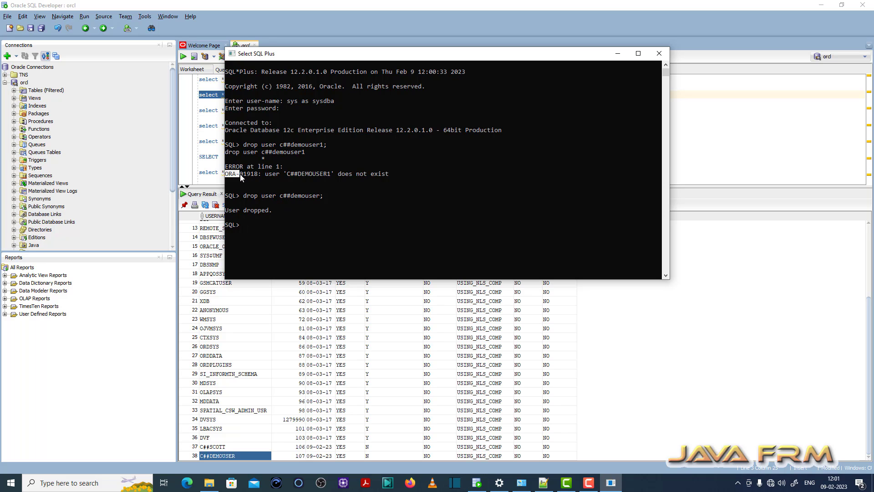
pyautogui.moveTo(323, 239)
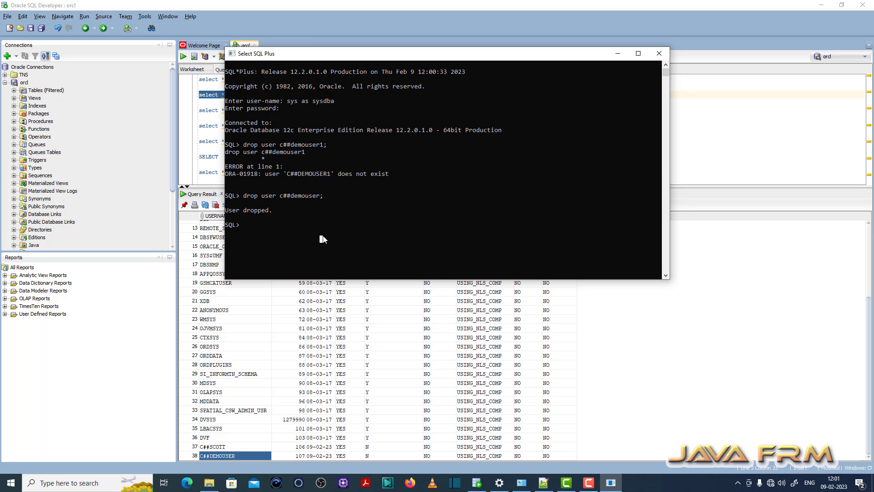
pyautogui.moveTo(335, 243)
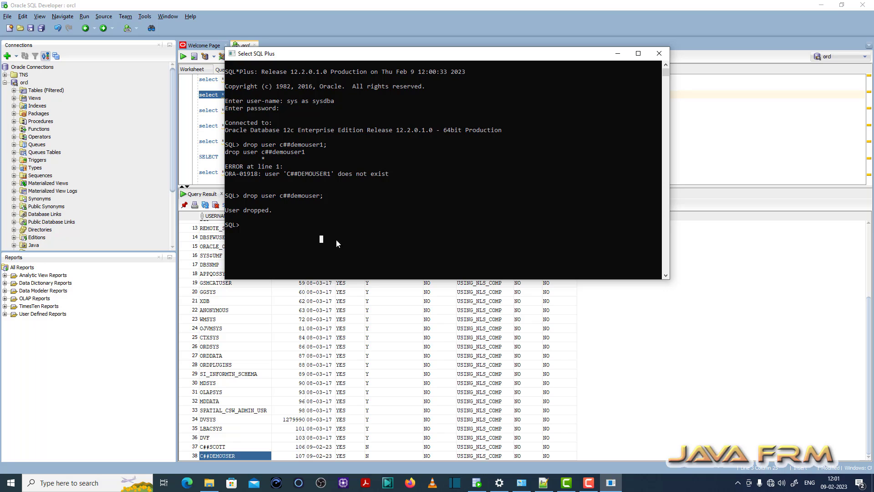